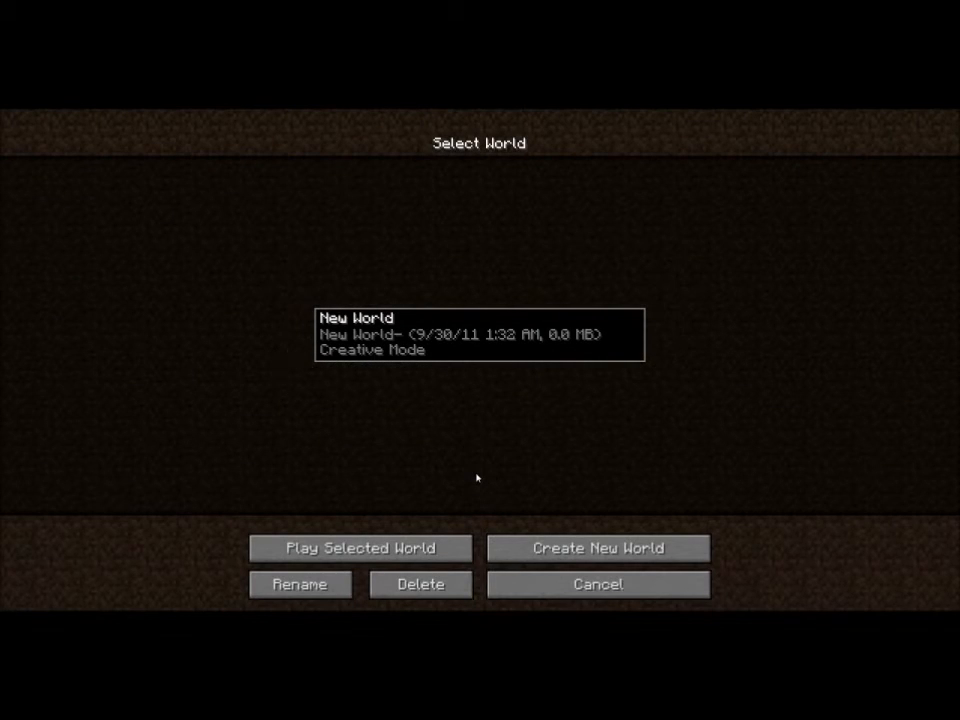
mouse_move(446, 456)
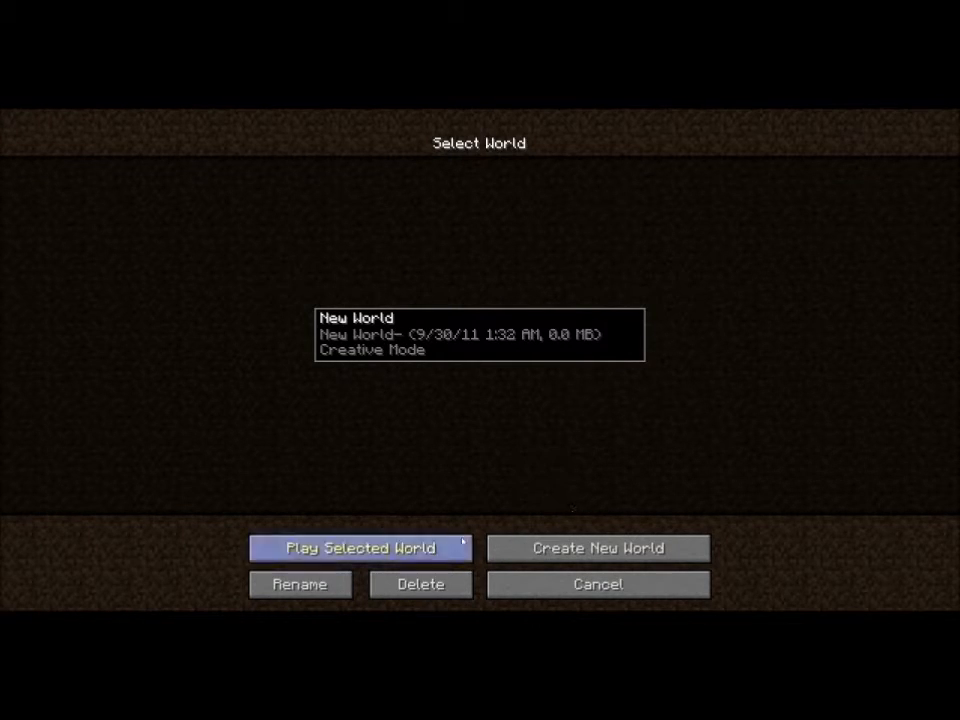
Step: Begin a new world, clear the default name and name it MC in Hardcore mode
click(596, 548)
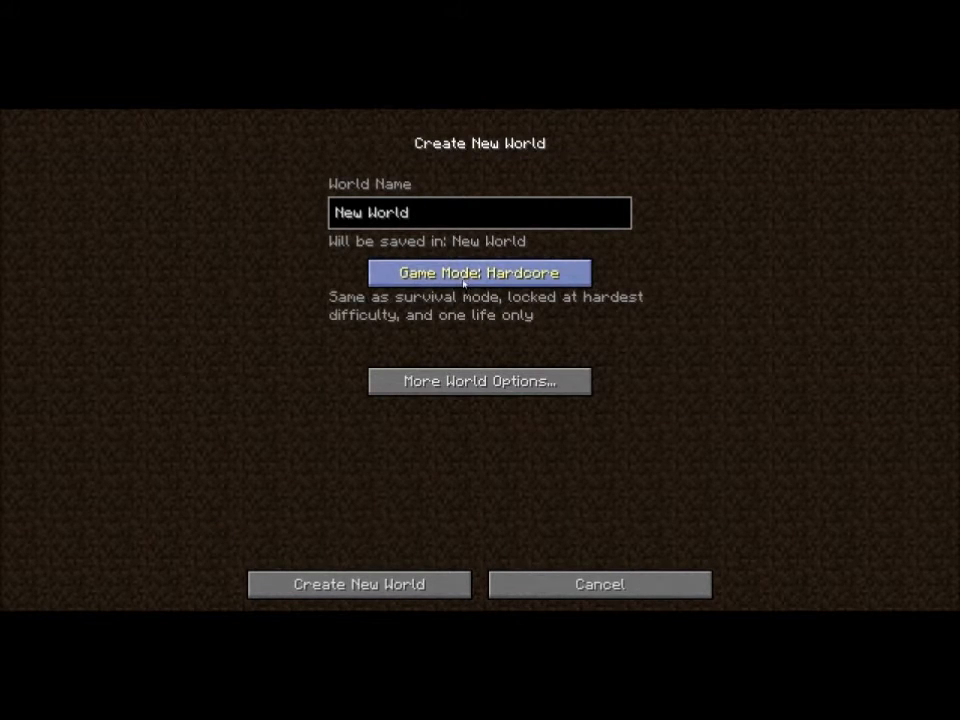
mouse_move(386, 428)
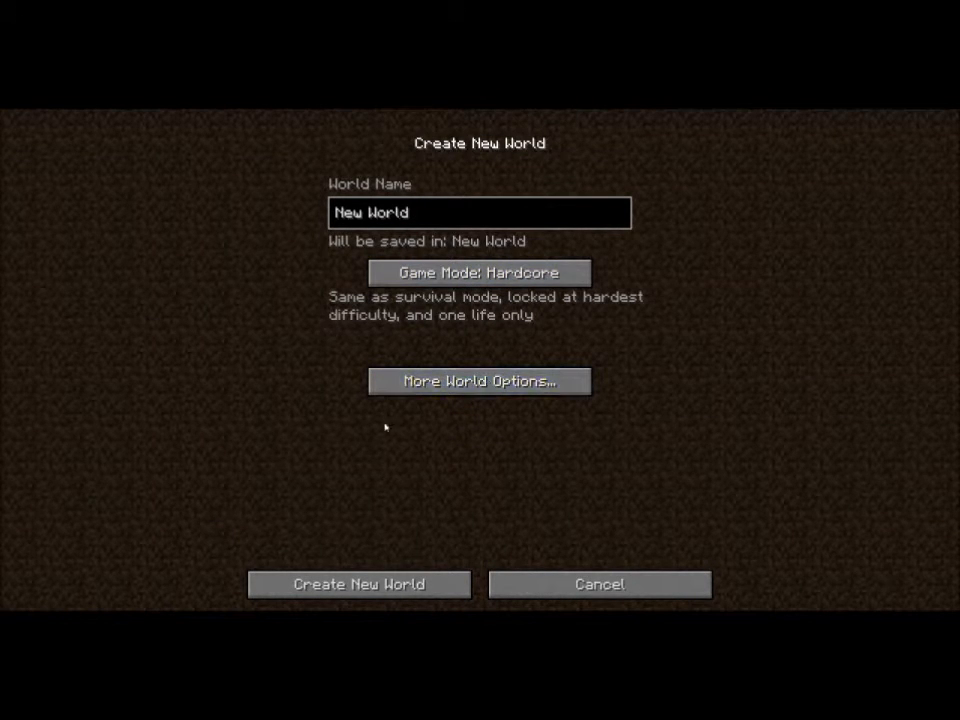
key(Backspace)
text(H)
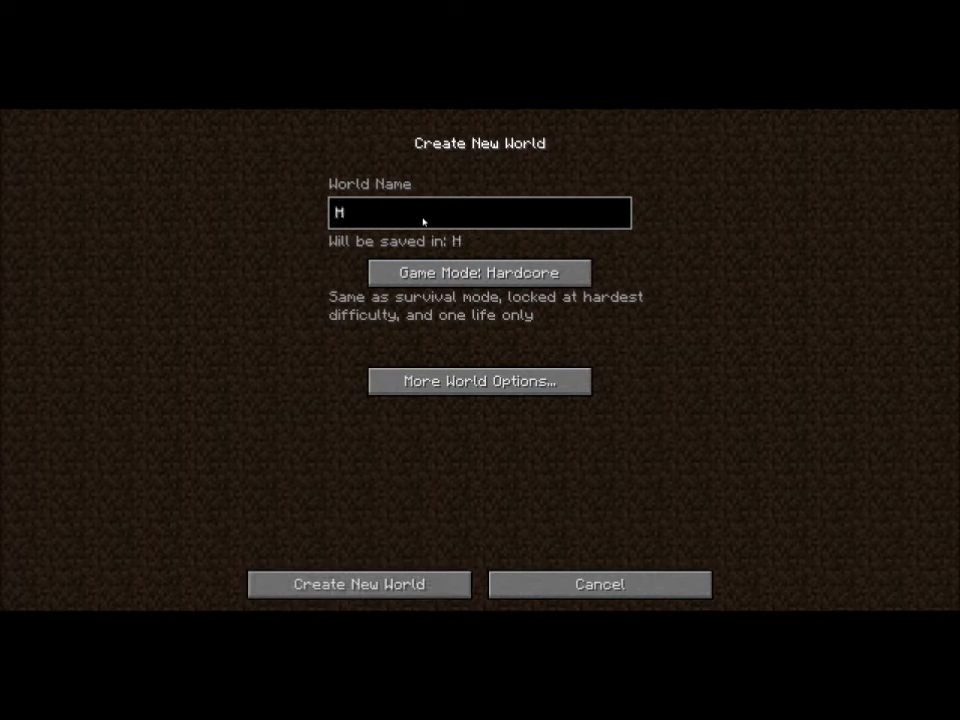
text(C)
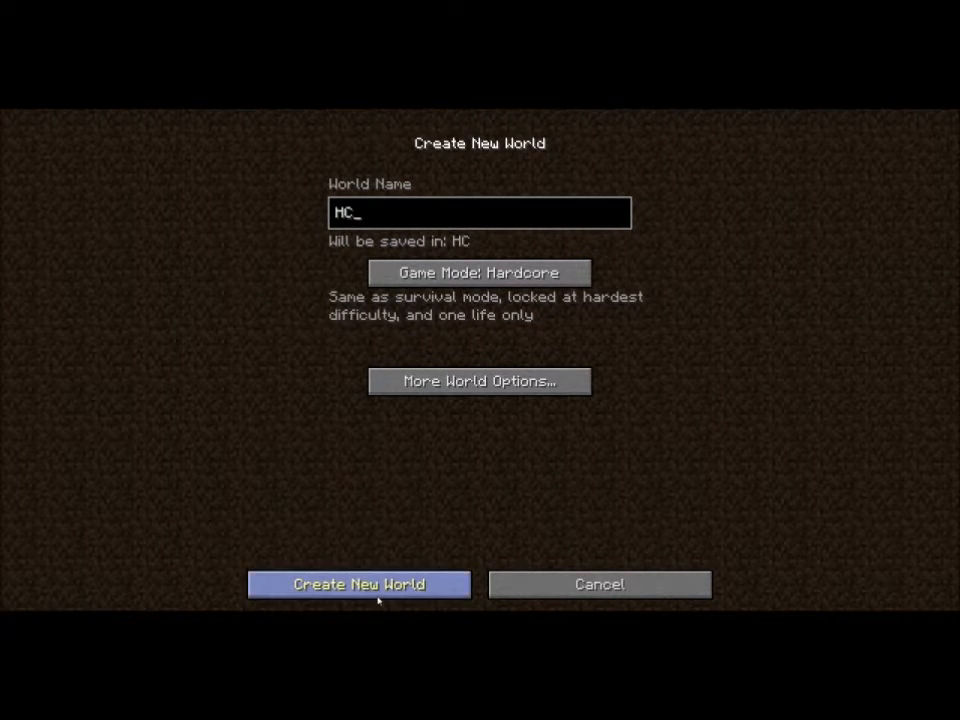
Step: Create the hardcore world MC, then check the empty inventory while exploring
click(358, 584)
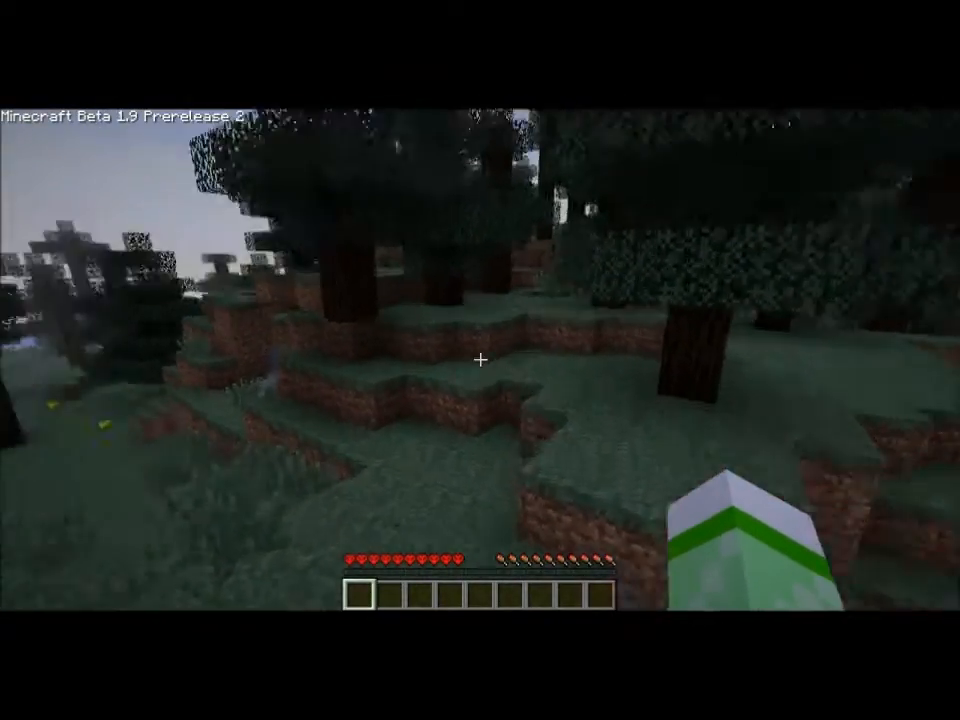
mouse_move(480, 360)
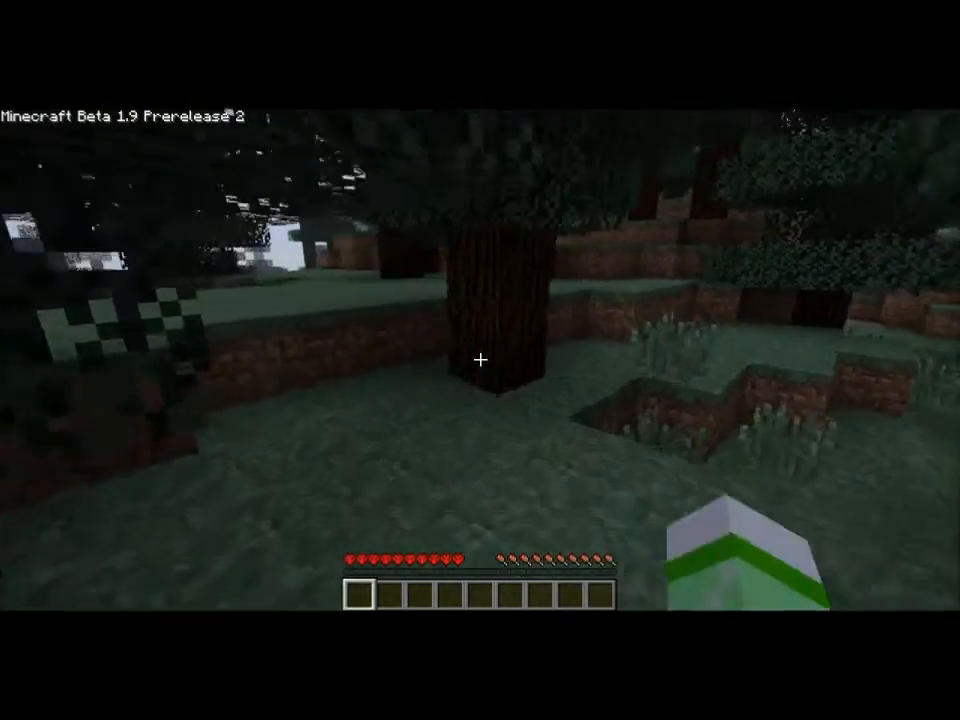
key(e)
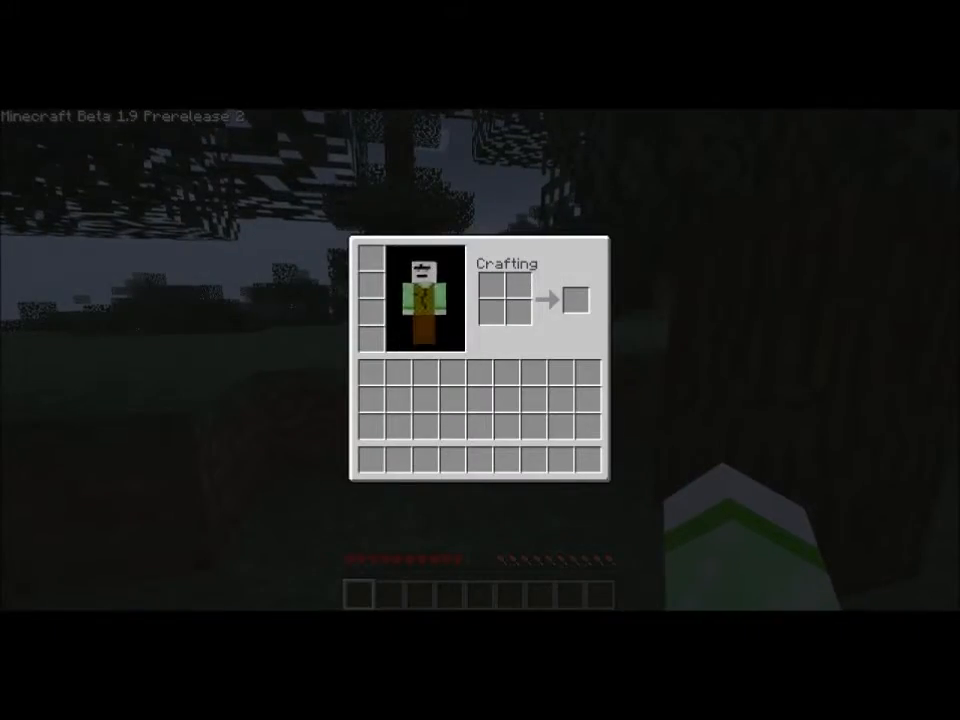
key(Escape)
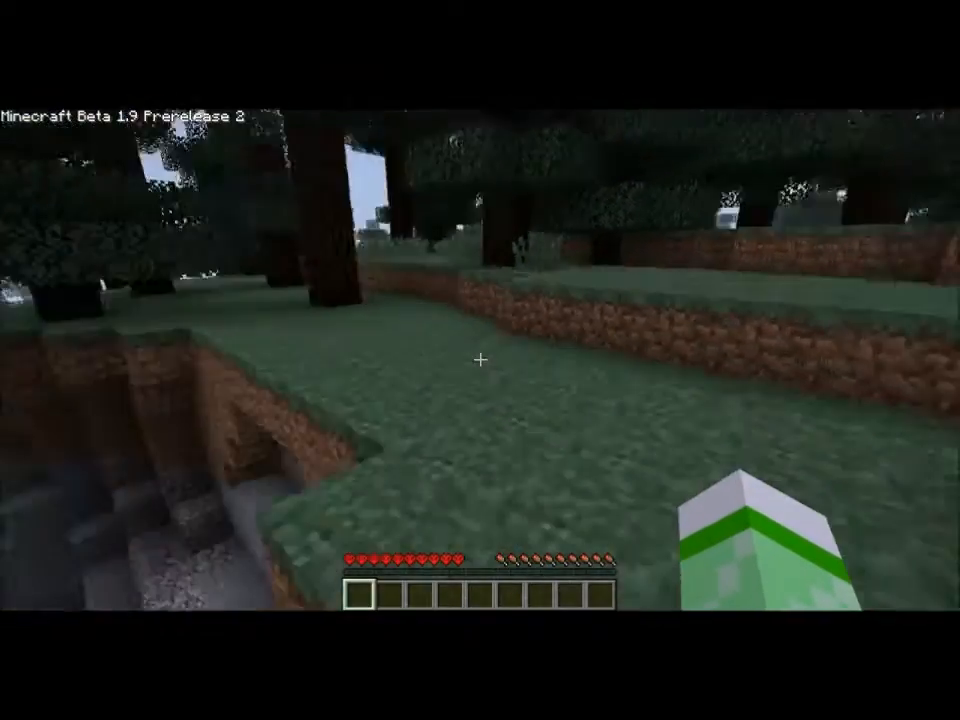
mouse_move(480, 360)
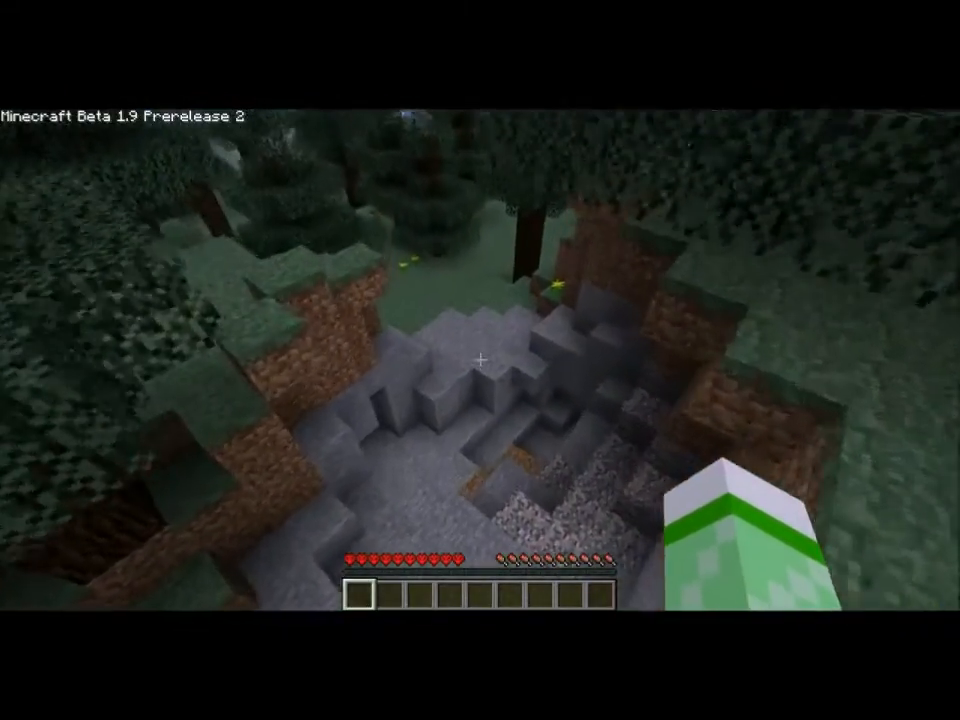
mouse_move(480, 360)
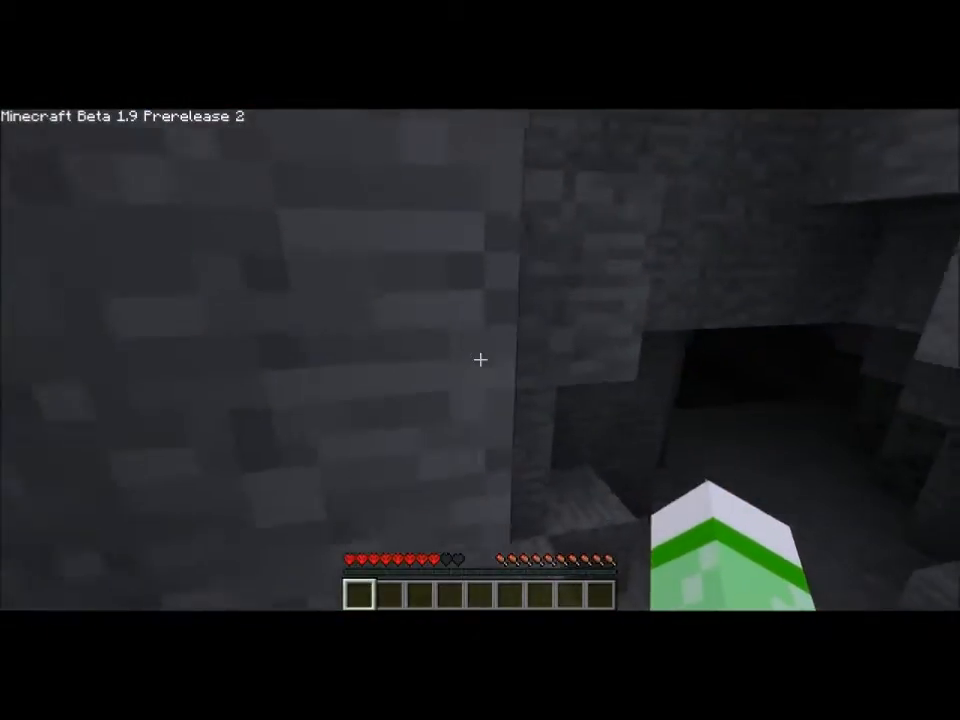
mouse_move(480, 360)
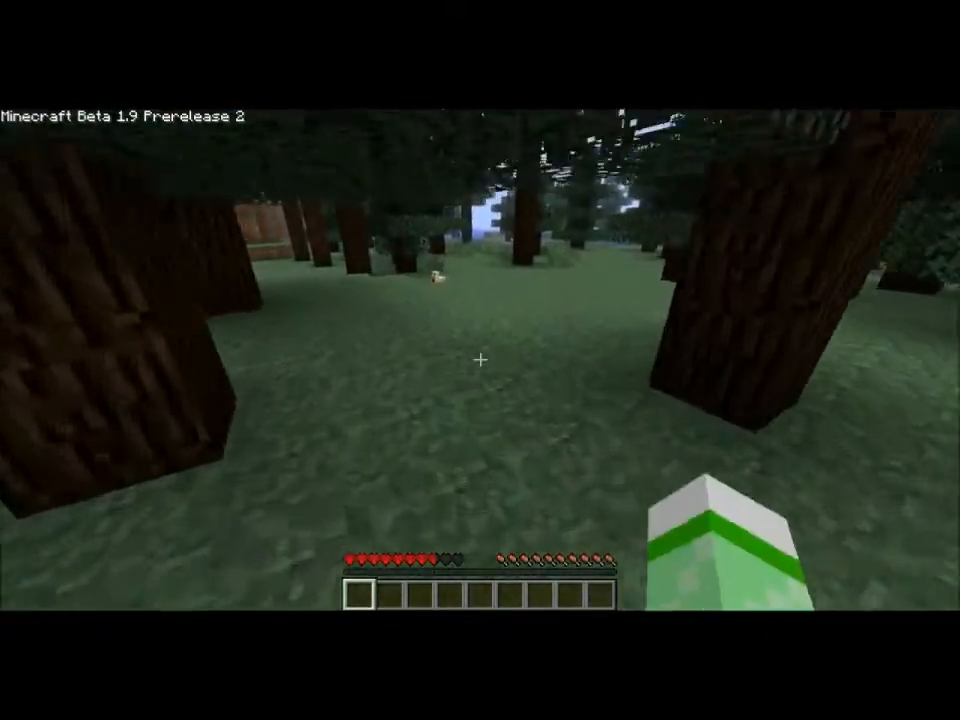
mouse_move(480, 360)
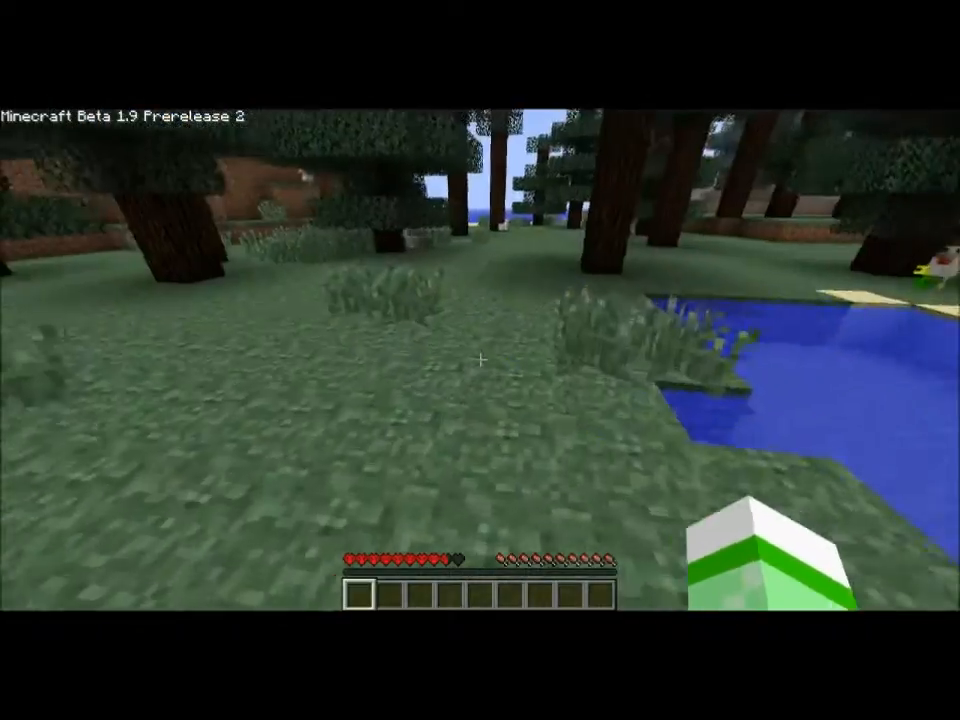
mouse_move(480, 360)
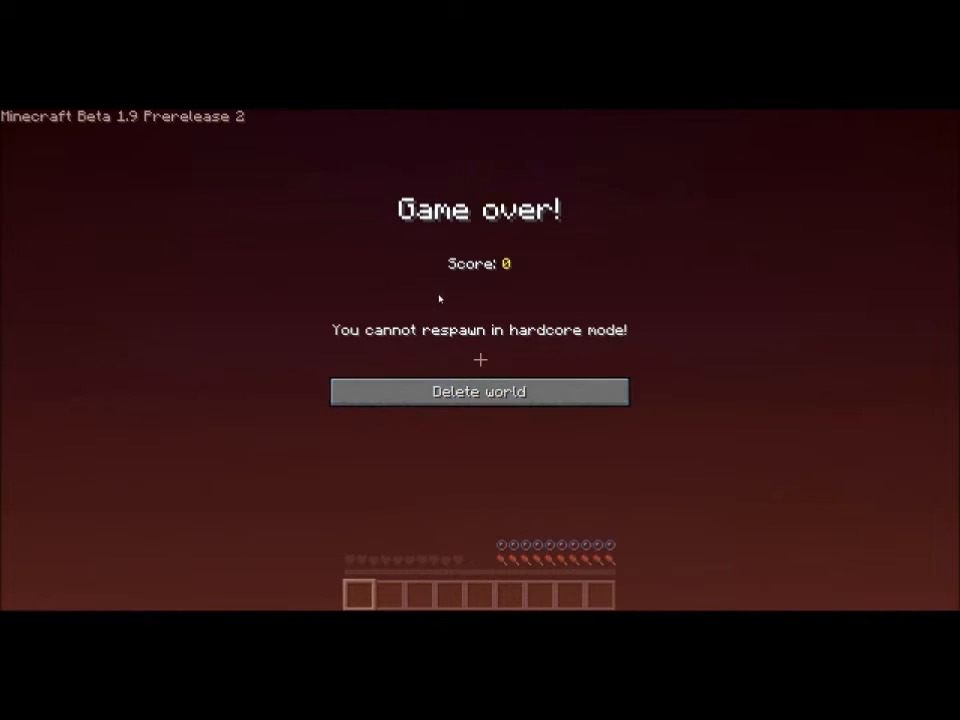
mouse_move(520, 228)
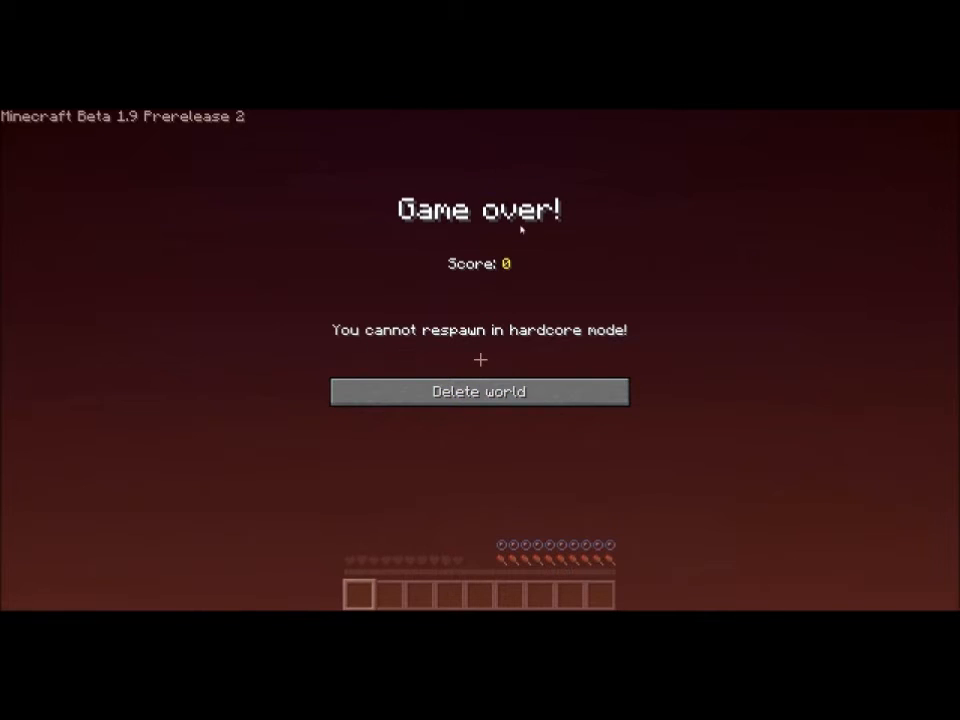
Step: Delete the dead hardcore world from the Game Over screen
click(478, 390)
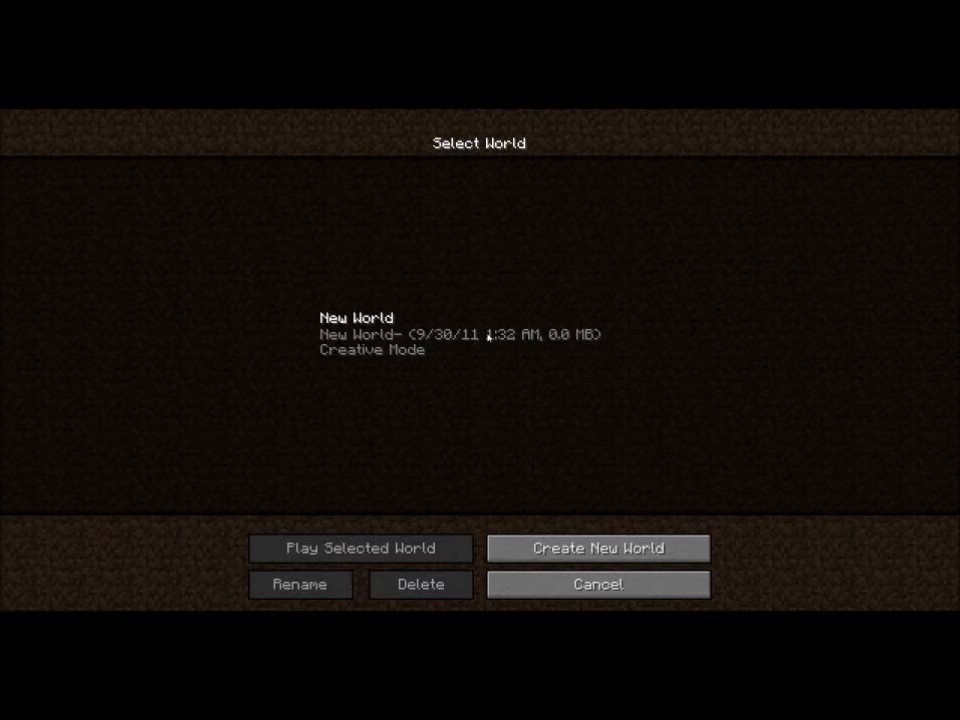
mouse_move(420, 384)
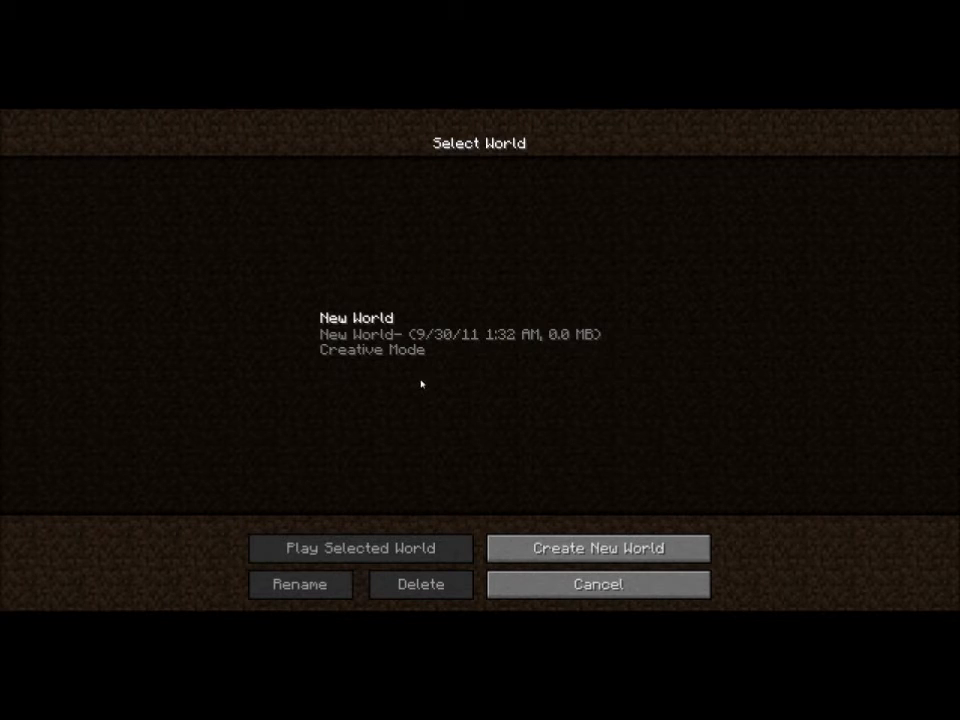